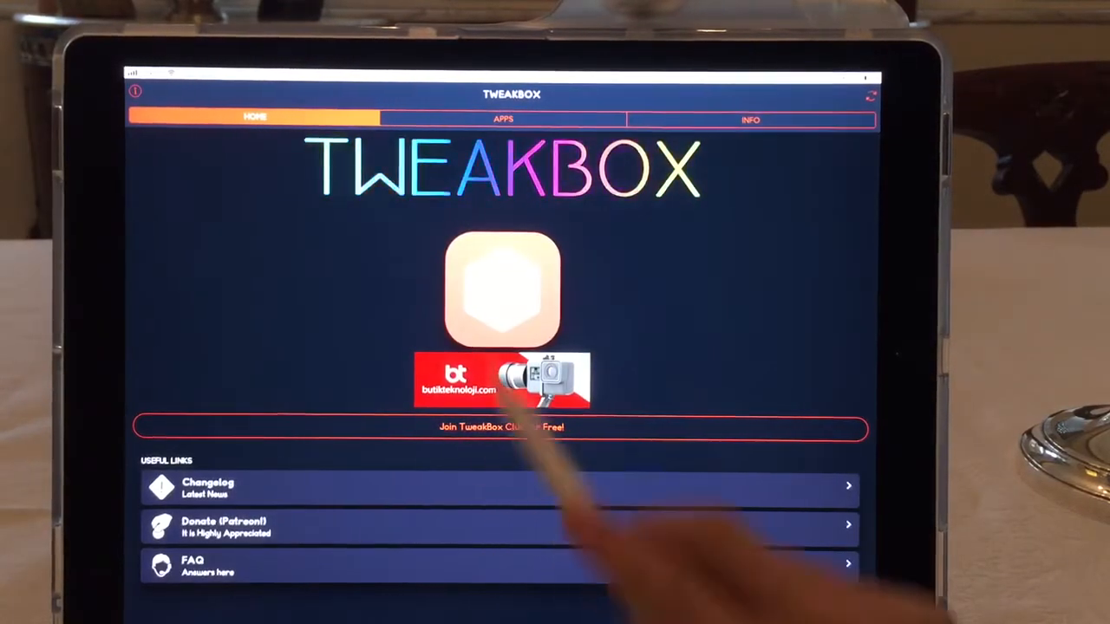
Browse TweakBox's Hacked Games collection, scrolling through its list of hacked games.
left_click(503, 118)
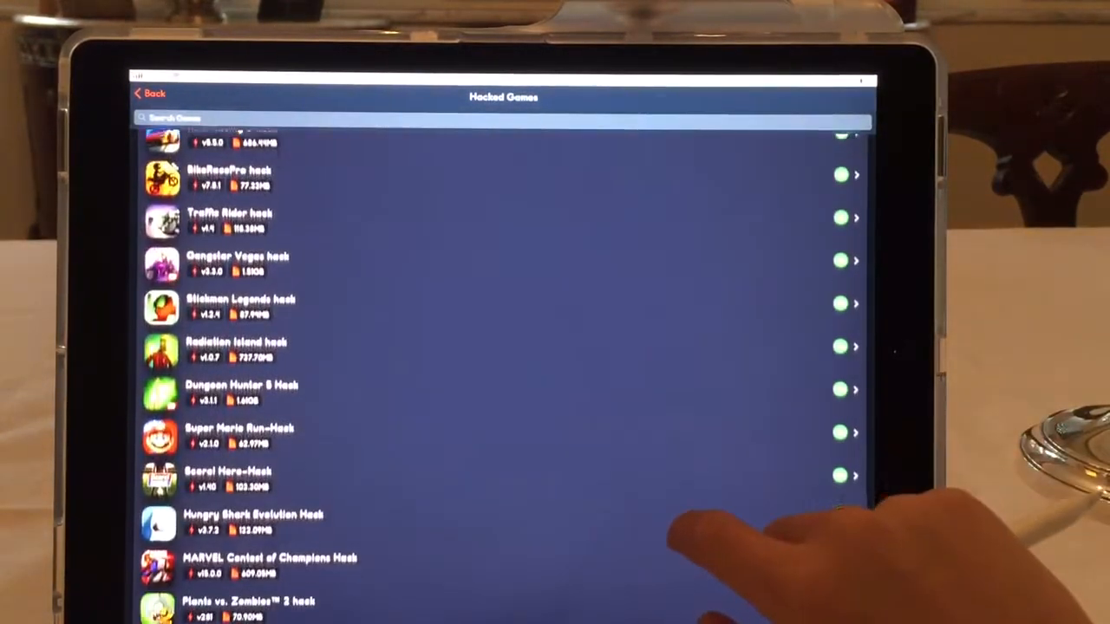
scroll("up", 3)
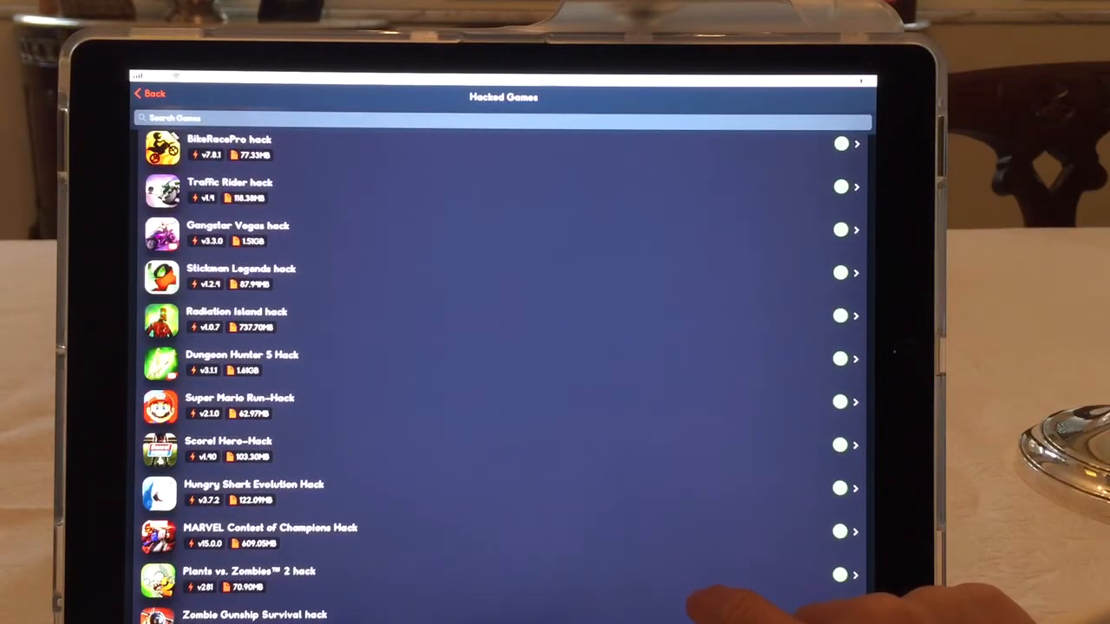
scroll("down", 3)
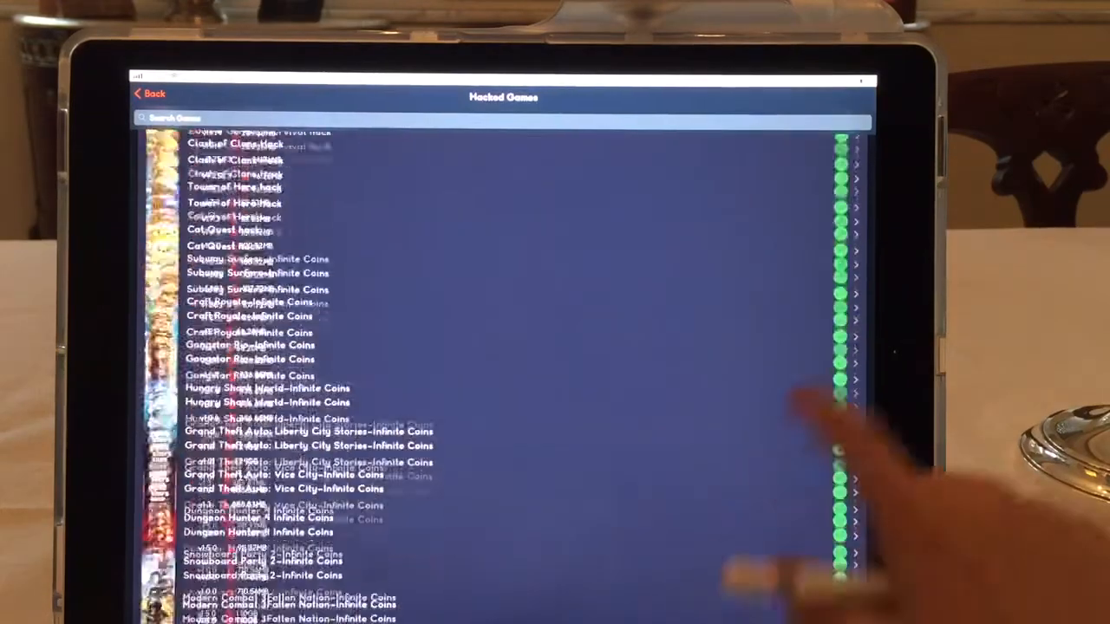
scroll("down", 3)
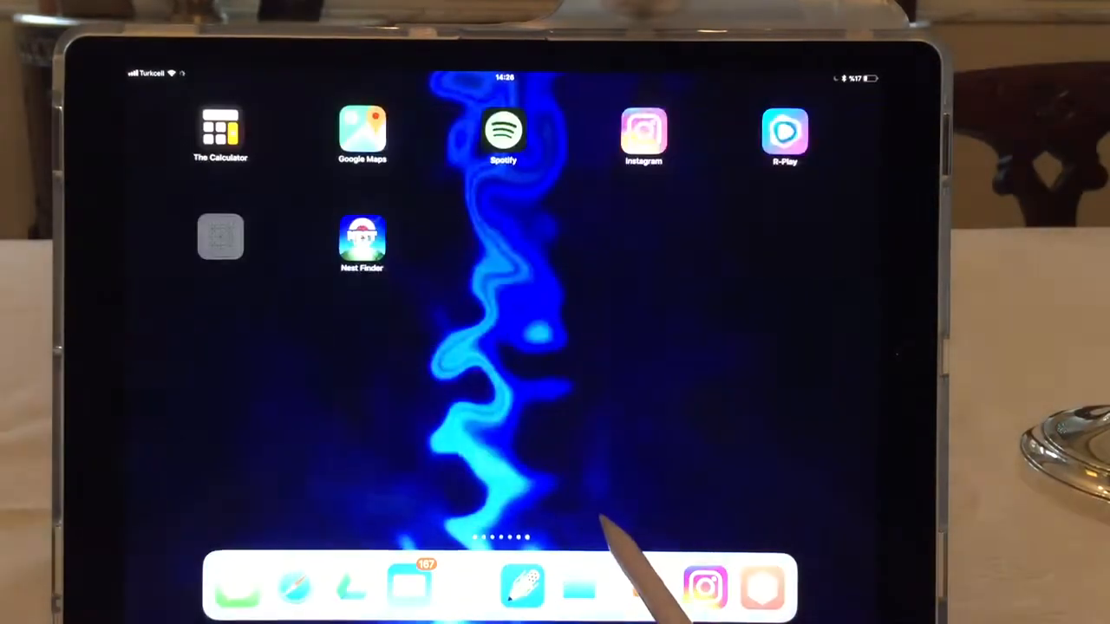
Swipe to the Home Screen page holding TweakBox, YouTube++ and UFC++.
scroll("left", 3)
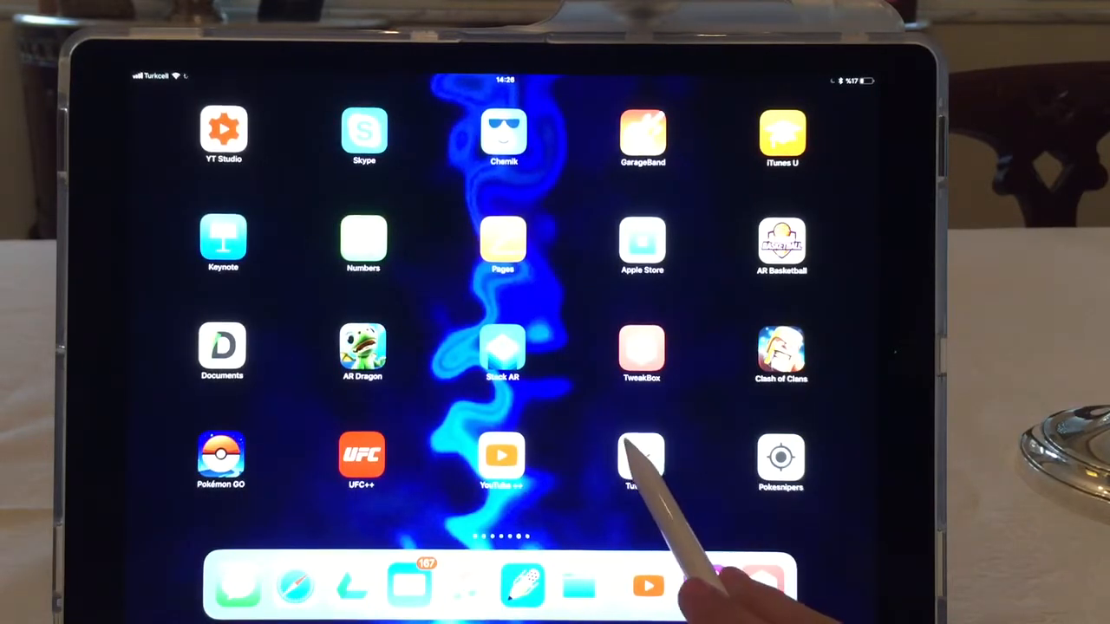
left_click(641, 454)
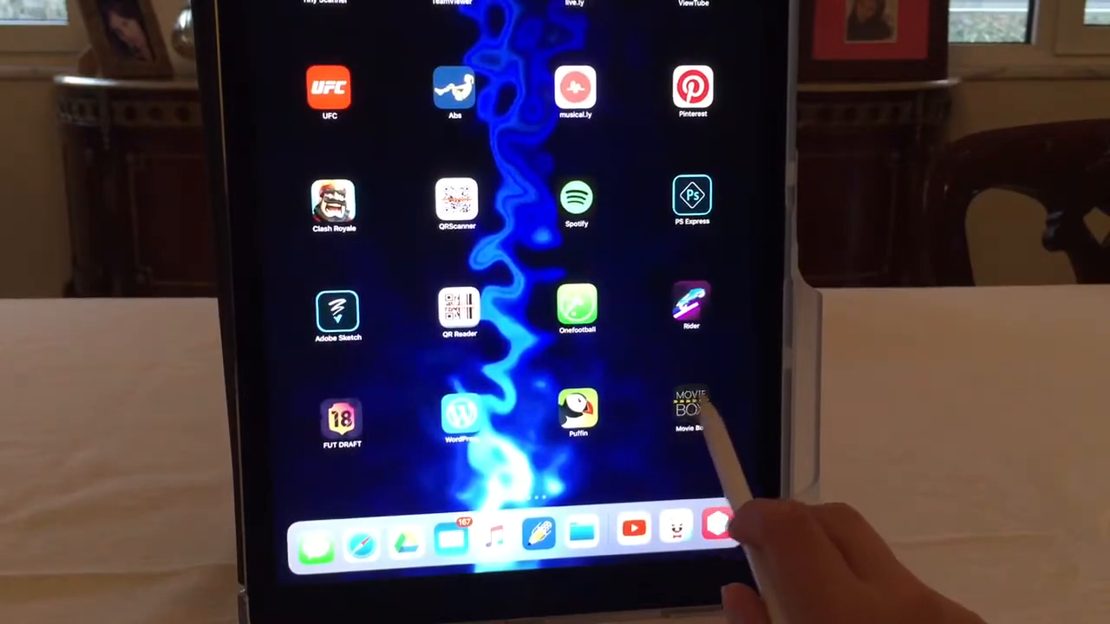
Launch Movie Box and scroll its movie grid toward Central Intelligence.
left_click(690, 408)
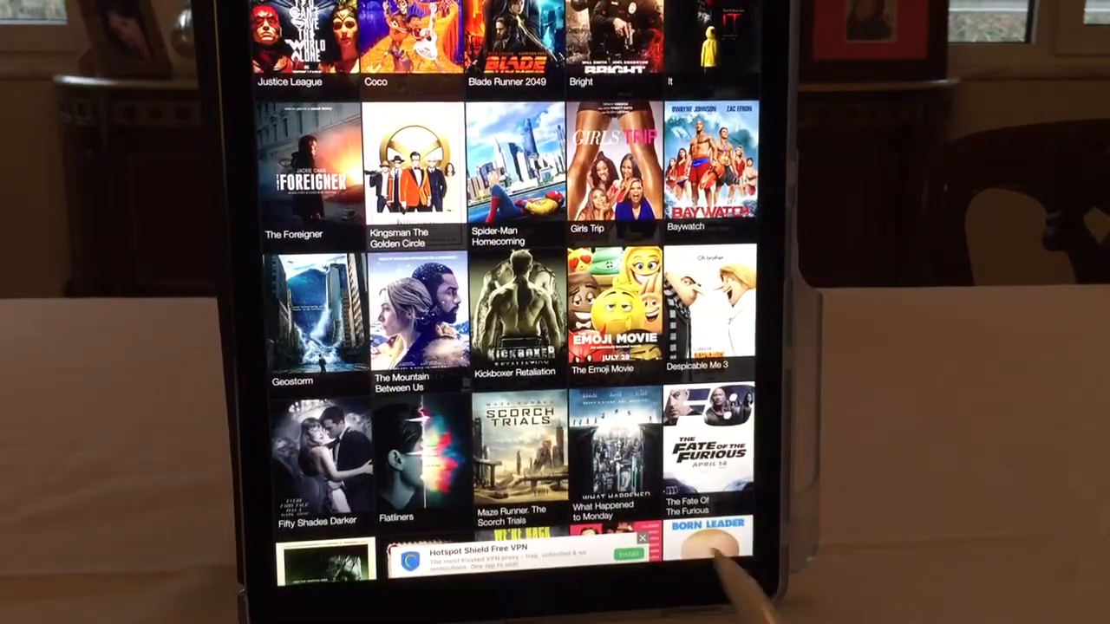
scroll("down", 3)
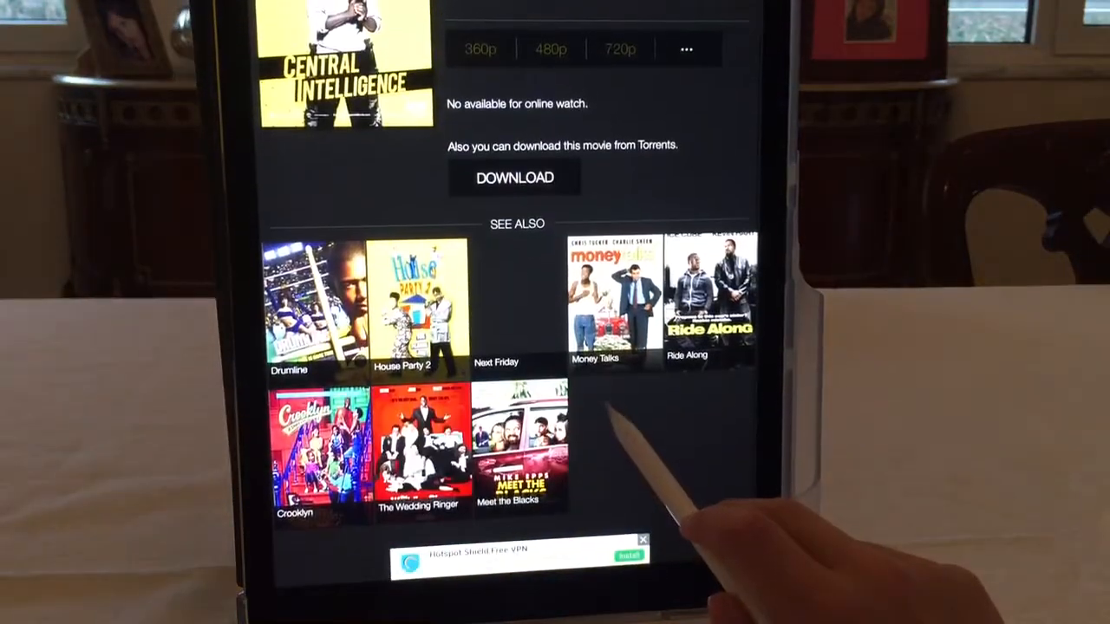
Reach My downloads from Movie Box's sidebar menu, showing an empty collection.
scroll("up", 3)
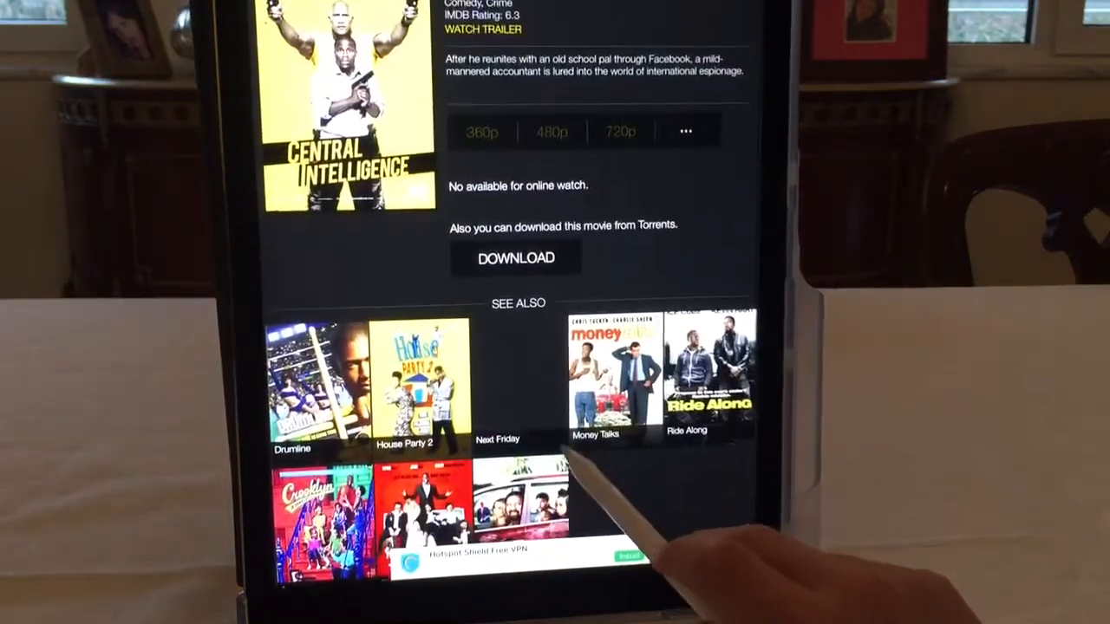
left_click(516, 256)
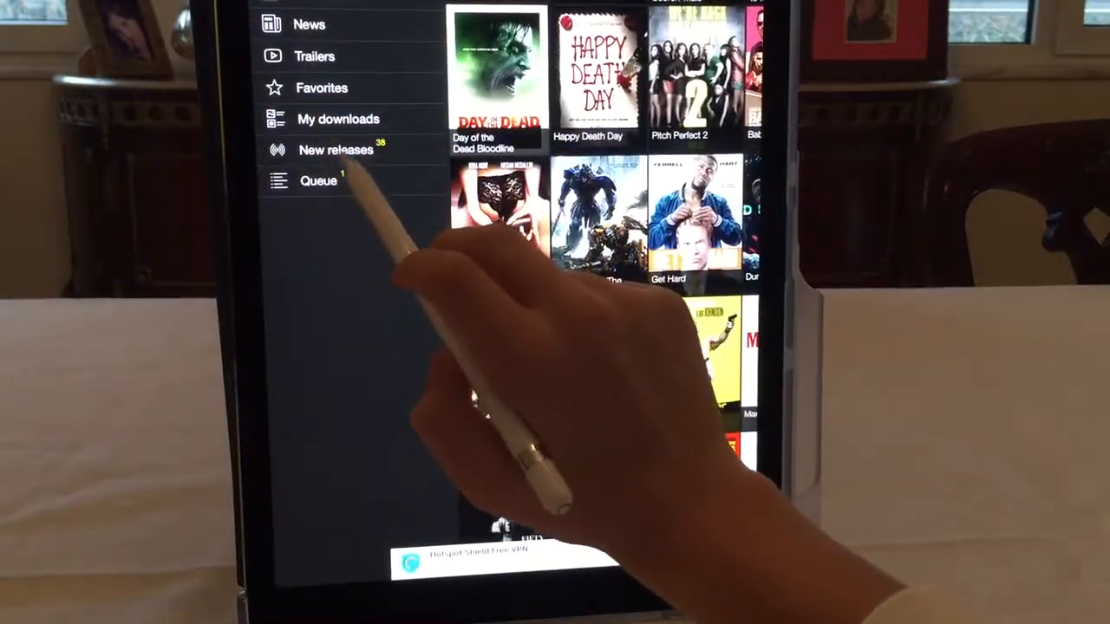
left_click(338, 118)
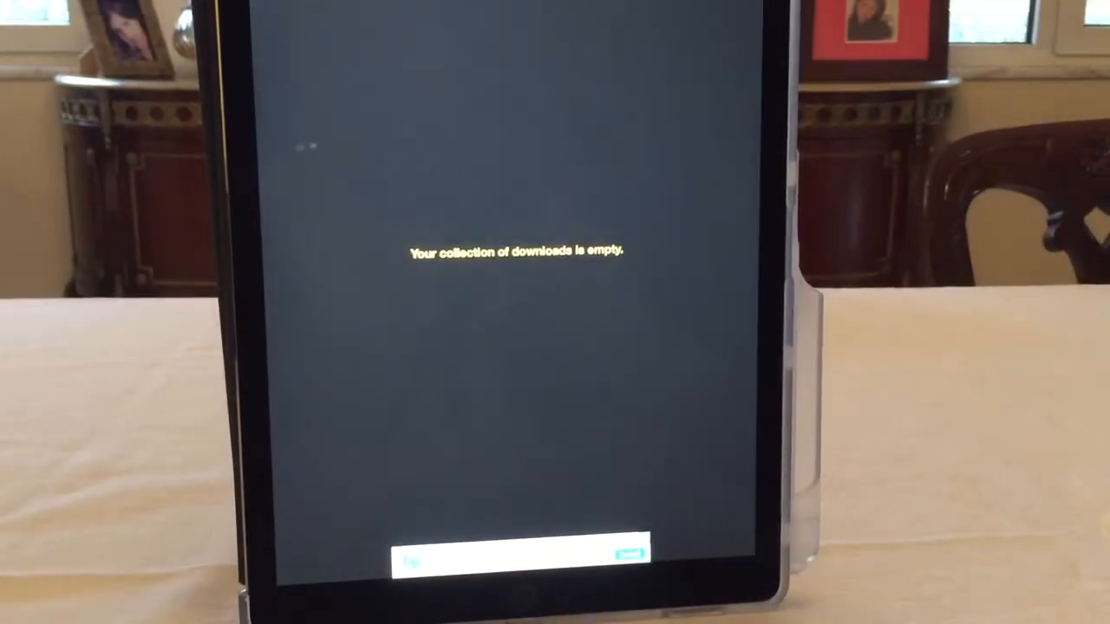